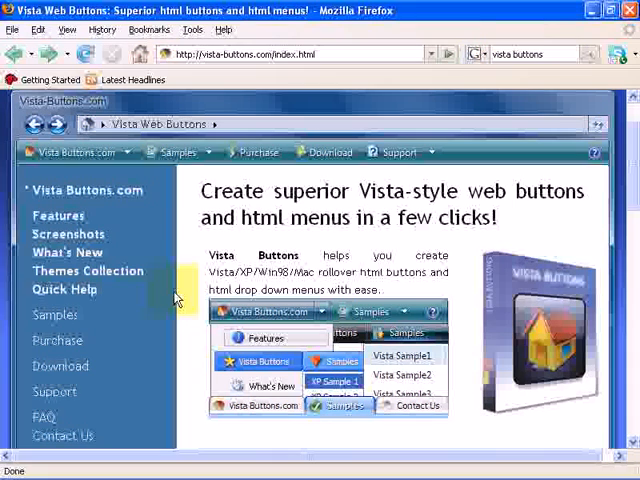
mouse_move(192, 266)
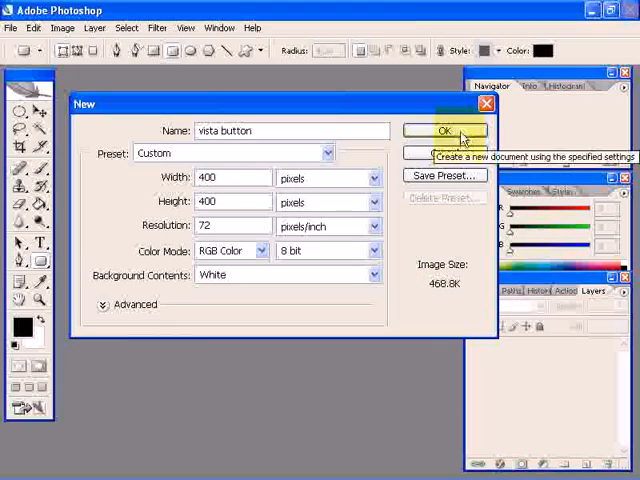
Confirm the New dialog for the white 400 × 400 px 'vista button' document.
click(444, 132)
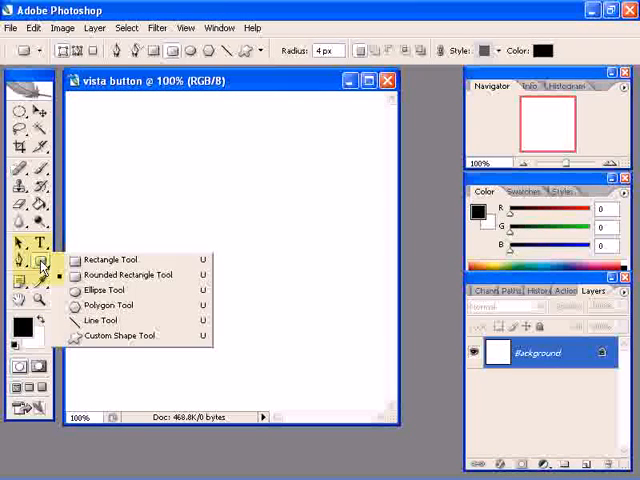
mouse_move(164, 280)
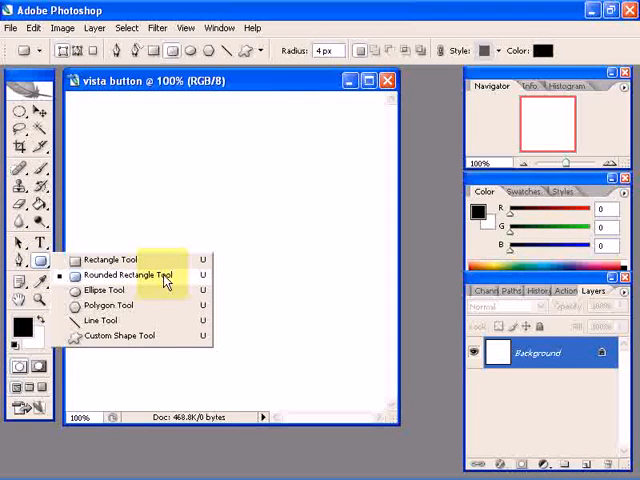
Draw a wide black rounded rectangle with 4 px radius near the canvas top on Shape 1.
click(124, 276)
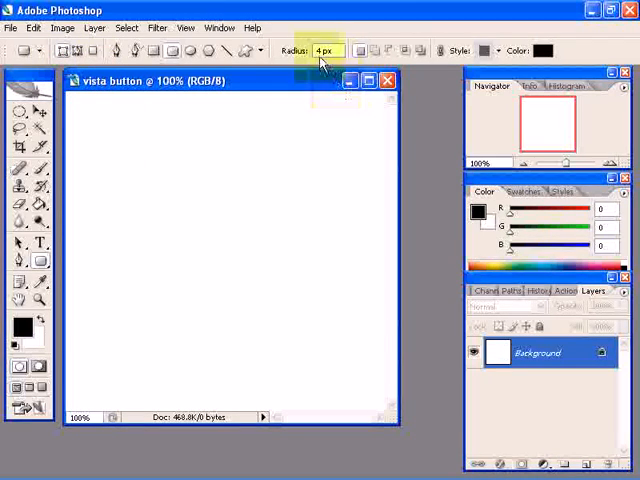
mouse_move(324, 50)
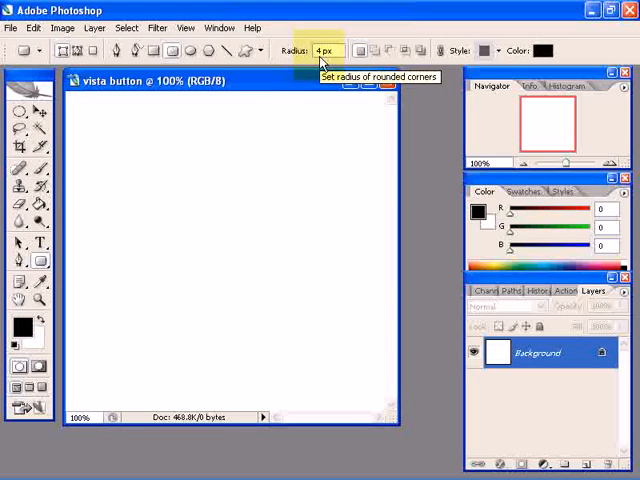
drag(92, 104, 144, 156)
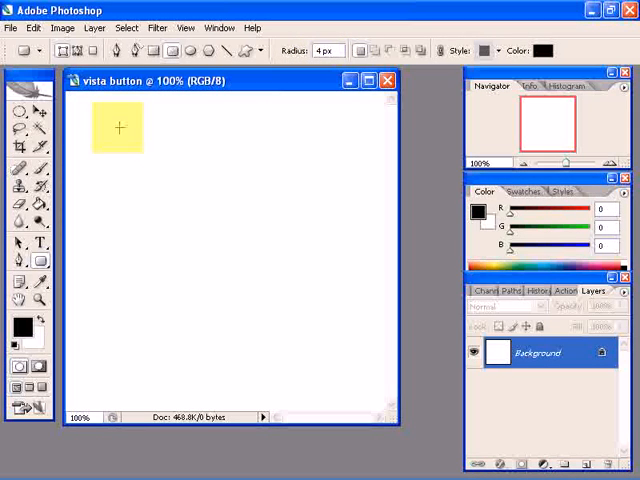
drag(118, 128, 100, 104)
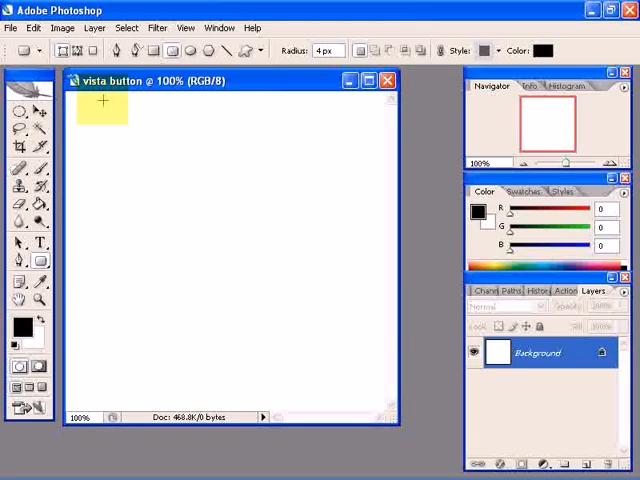
drag(104, 104, 256, 152)
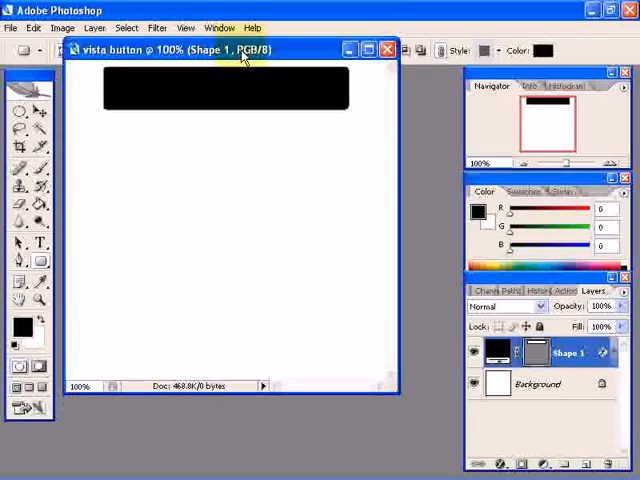
click(570, 352)
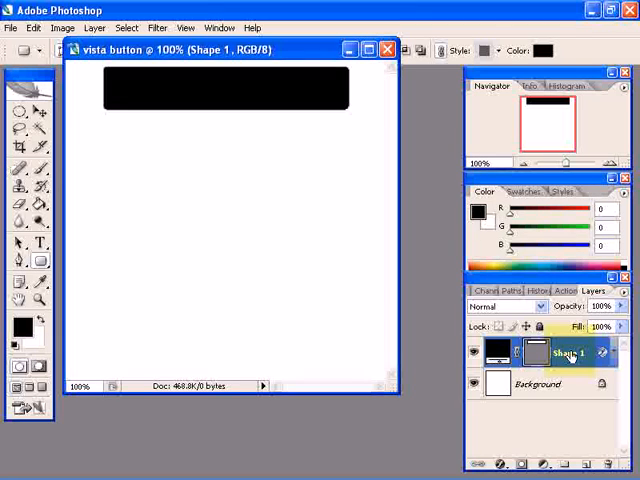
Bring up Blending Options for the Shape 1 layer to add a 1 px inside black stroke.
right_click(570, 352)
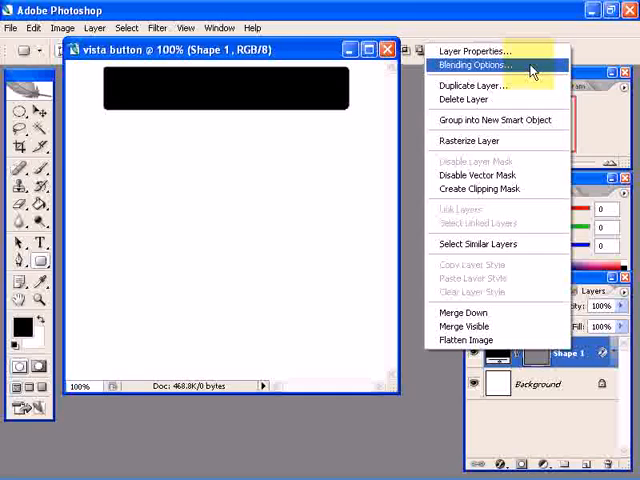
click(476, 64)
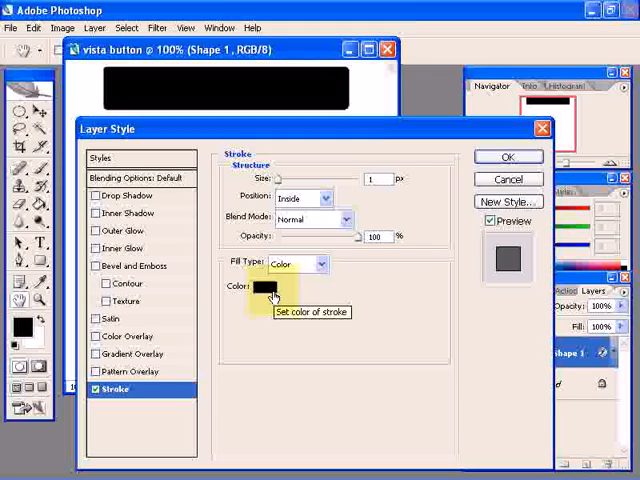
mouse_move(150, 364)
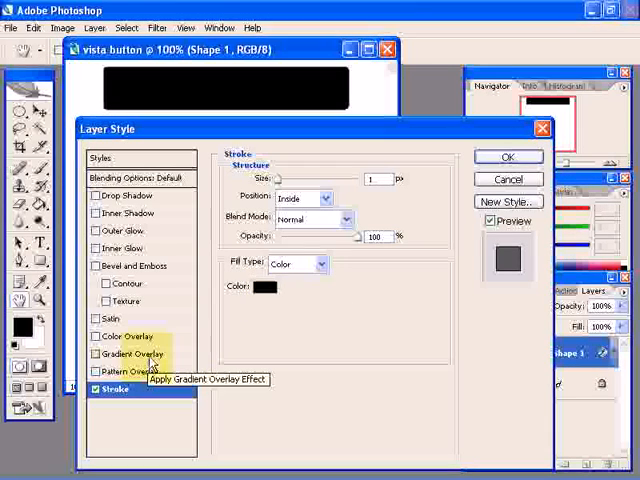
Enable Gradient Overlay and load the Black, White preset in the Gradient Editor.
click(132, 354)
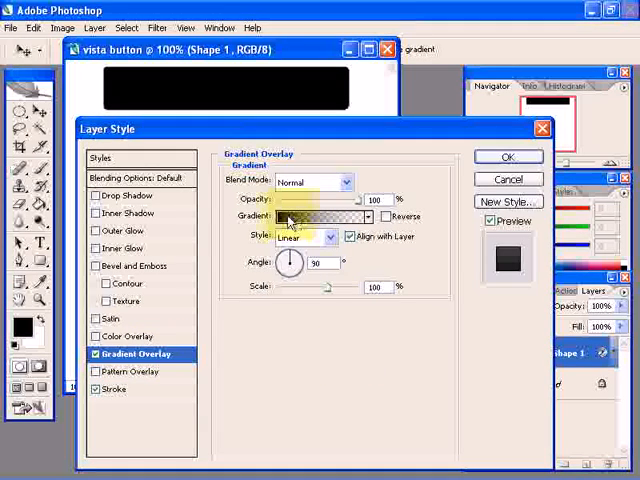
click(320, 216)
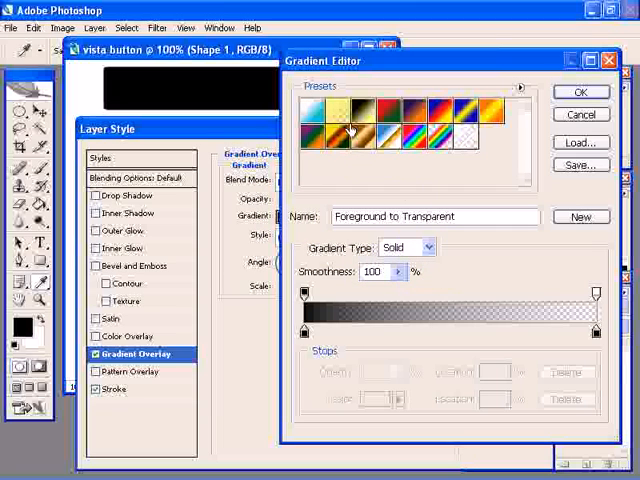
mouse_move(360, 110)
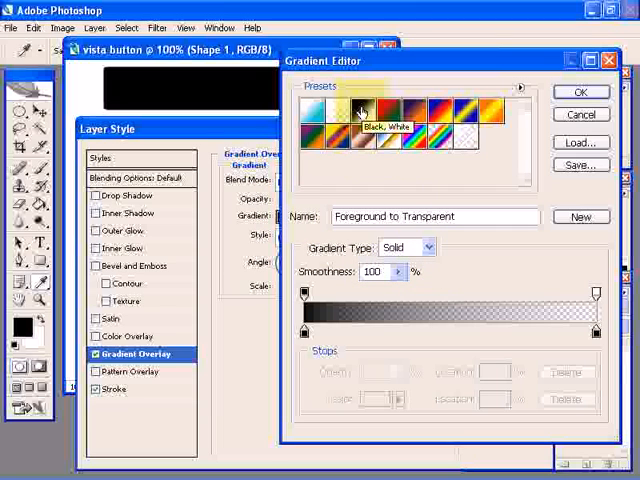
click(362, 110)
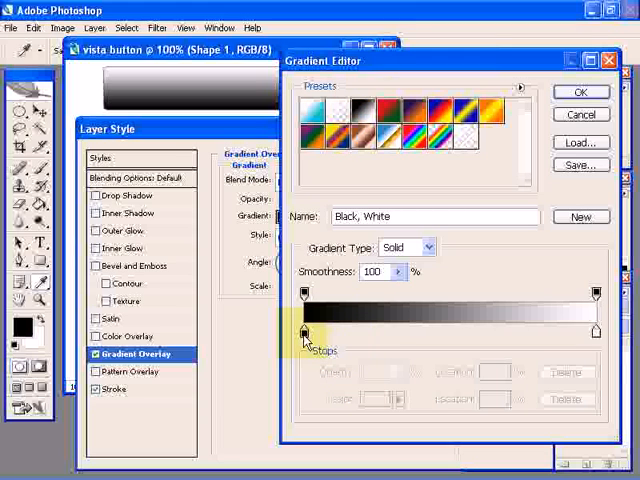
mouse_move(304, 330)
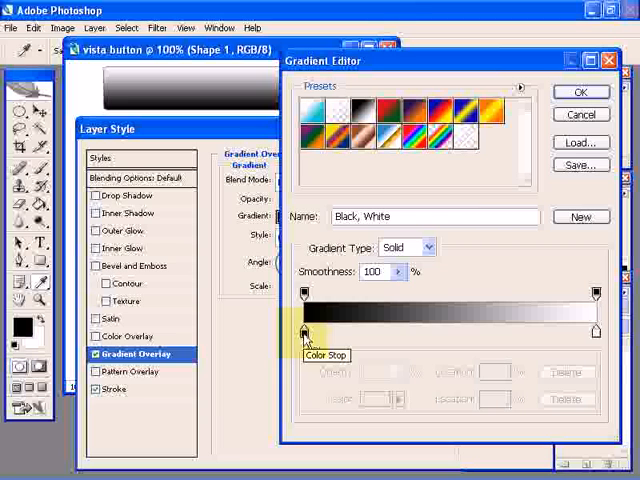
Recolor the gradient's starting stop to light gray #d0d0d2.
click(304, 332)
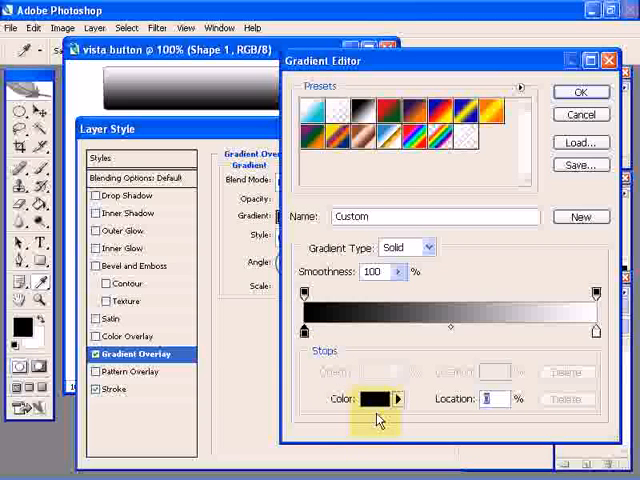
click(378, 400)
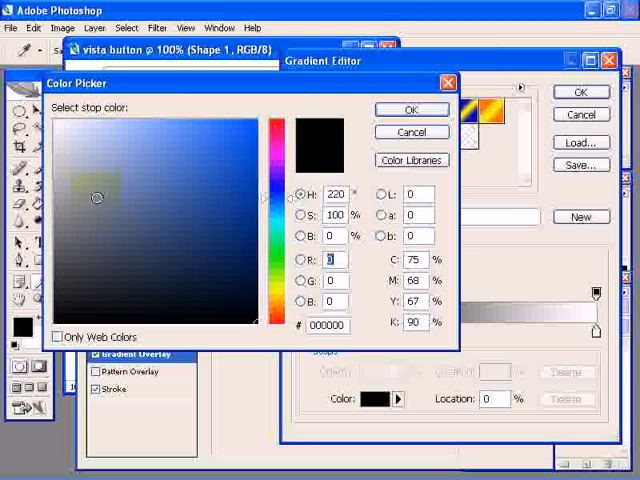
click(70, 156)
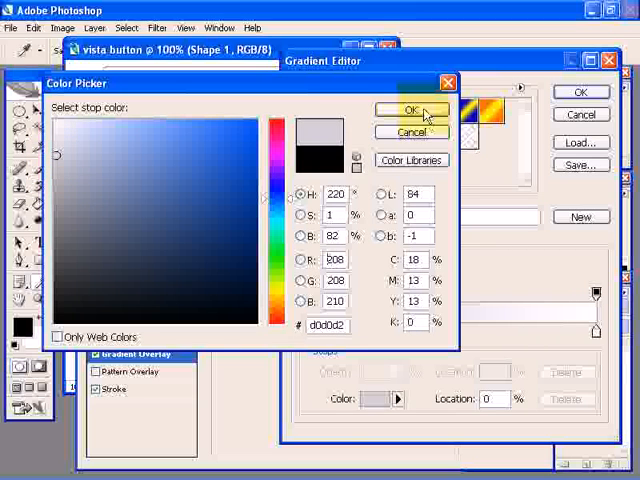
click(406, 110)
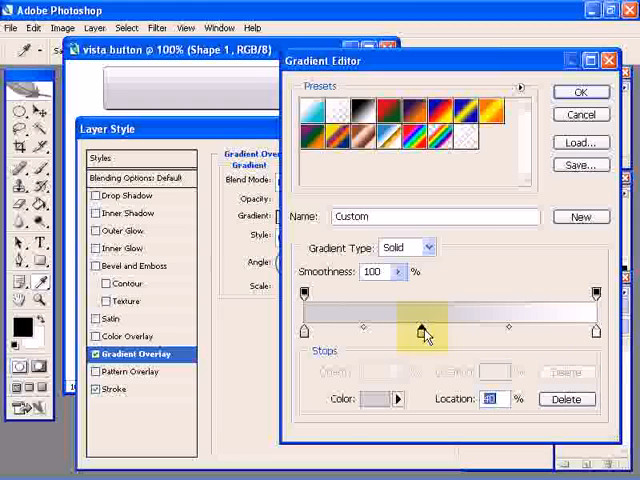
mouse_move(420, 330)
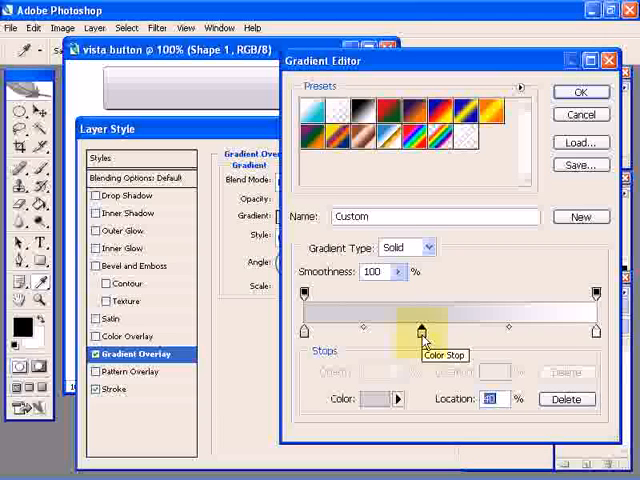
mouse_move(376, 400)
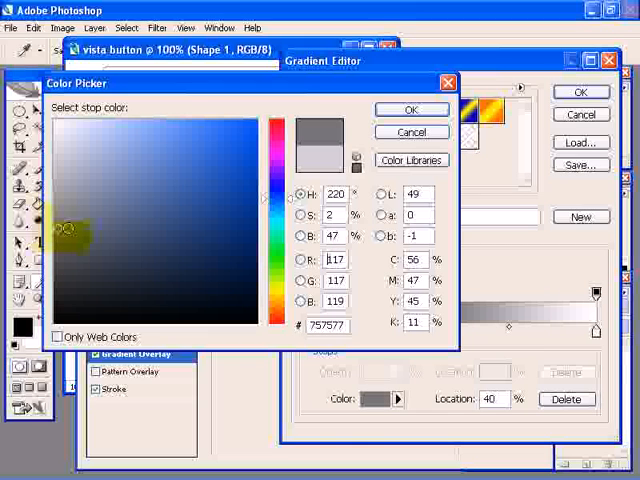
Set the 40% stop to medium gray 757577 and add another gray stop beside it.
click(412, 108)
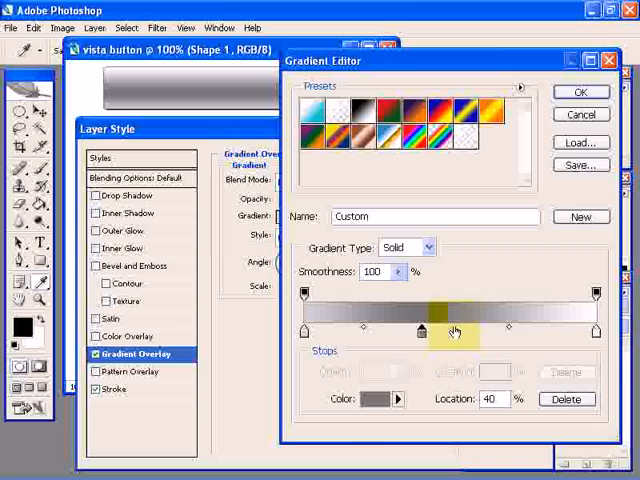
mouse_move(456, 332)
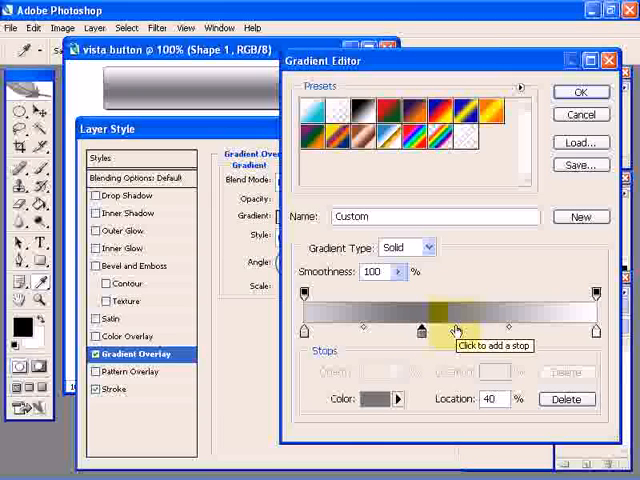
click(450, 328)
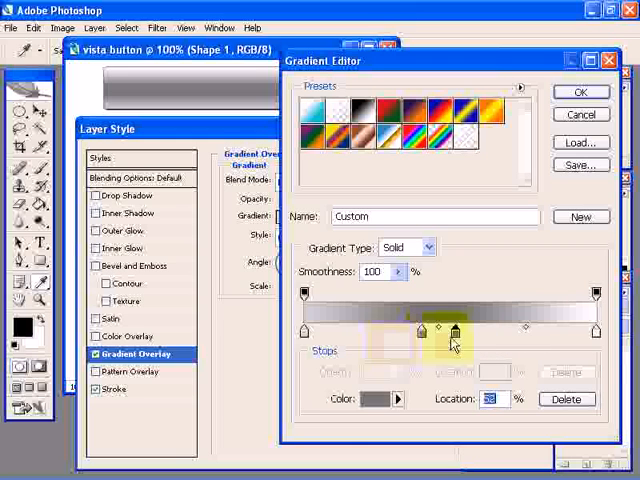
click(372, 400)
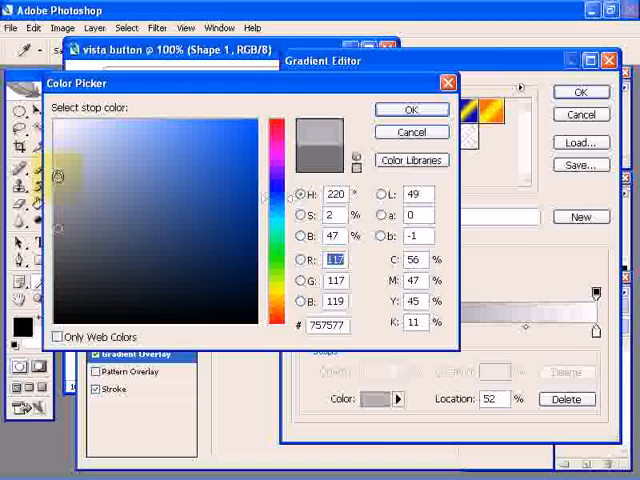
click(412, 108)
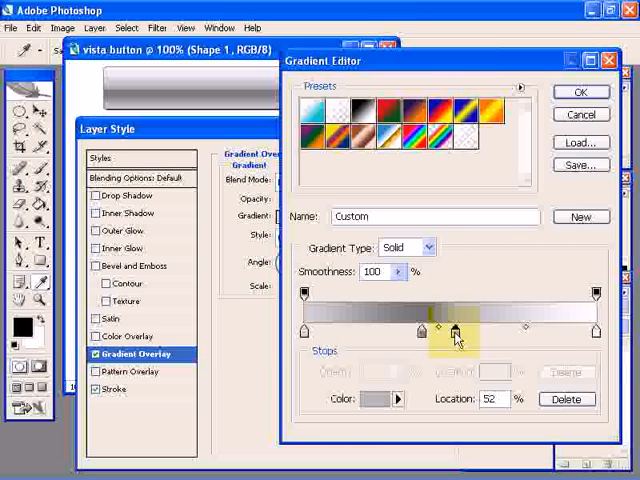
Position the new gray stop near 37% and make the end stop a very light gray.
drag(456, 328, 470, 328)
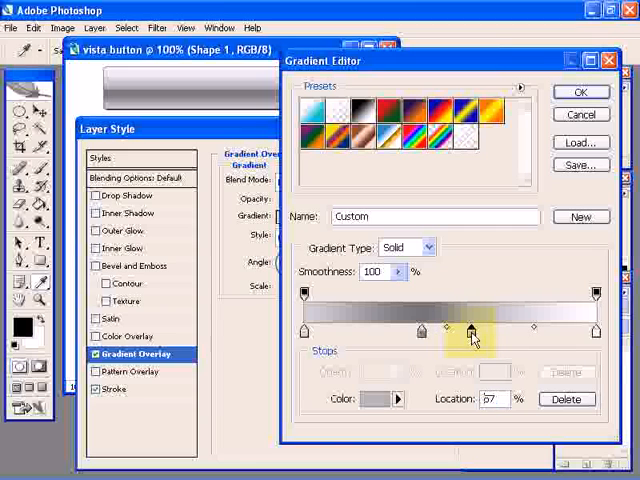
drag(468, 328, 432, 328)
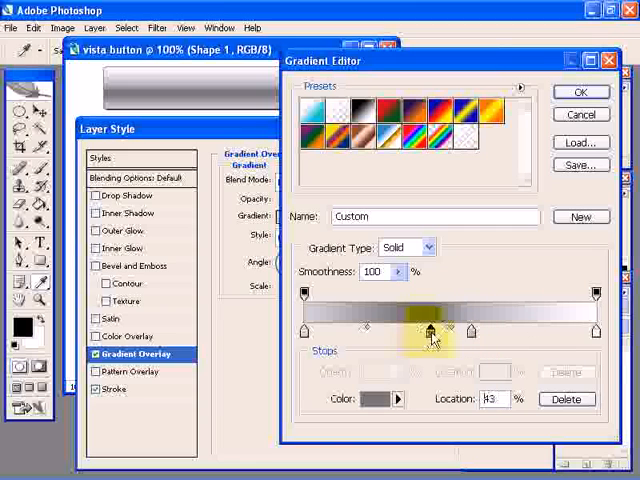
drag(432, 330, 452, 330)
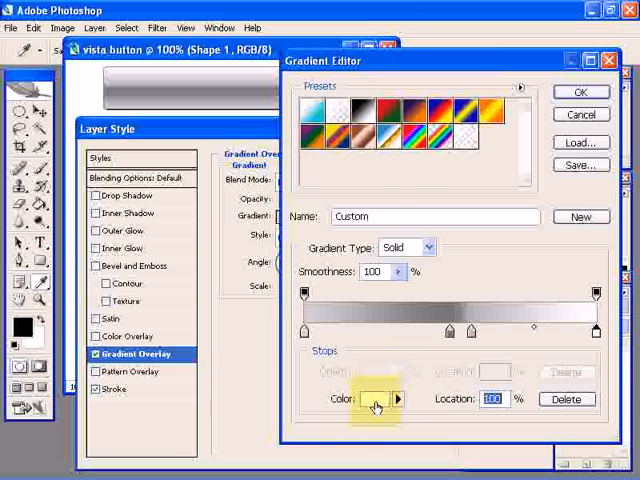
click(372, 400)
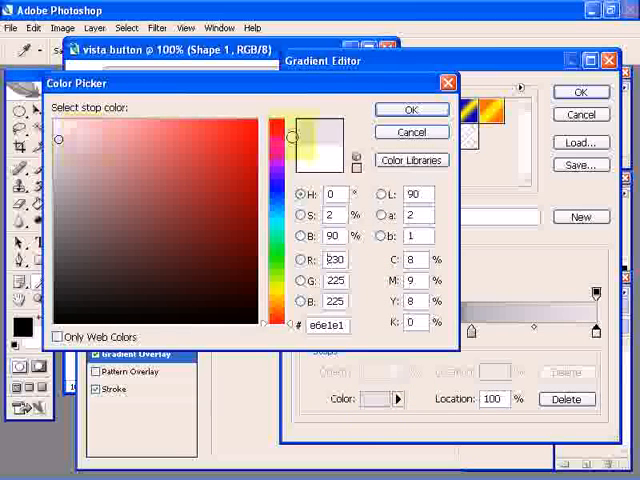
click(412, 108)
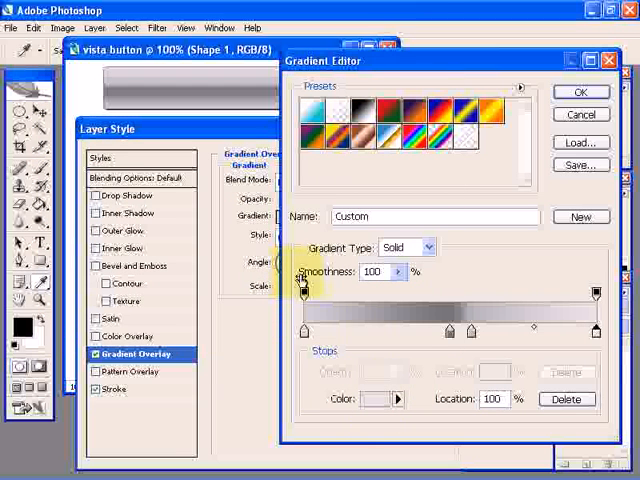
mouse_move(388, 330)
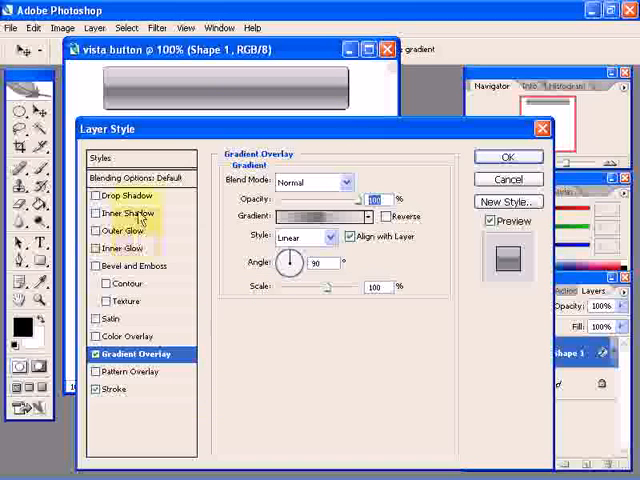
Enable Drop Shadow for a faint 12% opacity, distance 0, 100% spread shadow.
click(120, 194)
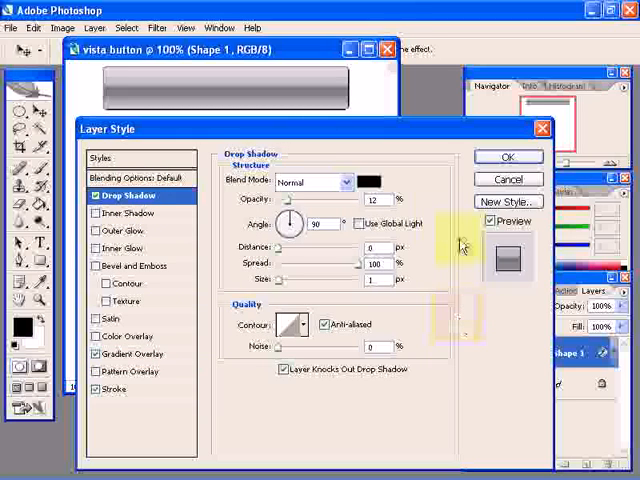
mouse_move(402, 204)
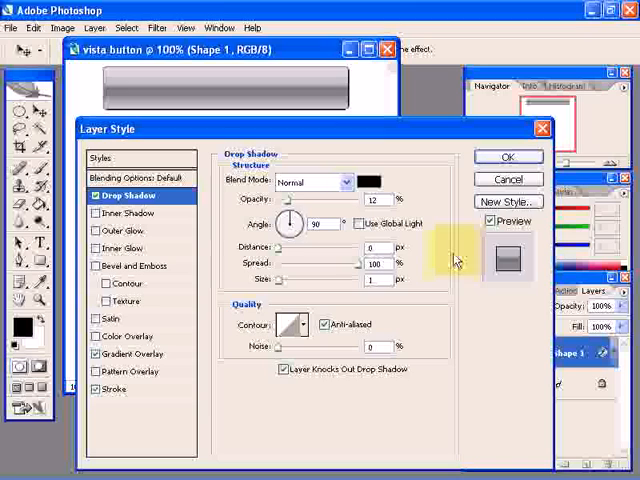
mouse_move(420, 258)
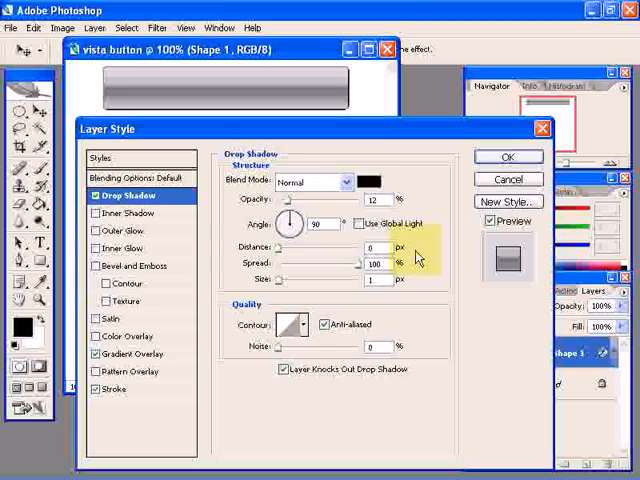
mouse_move(420, 264)
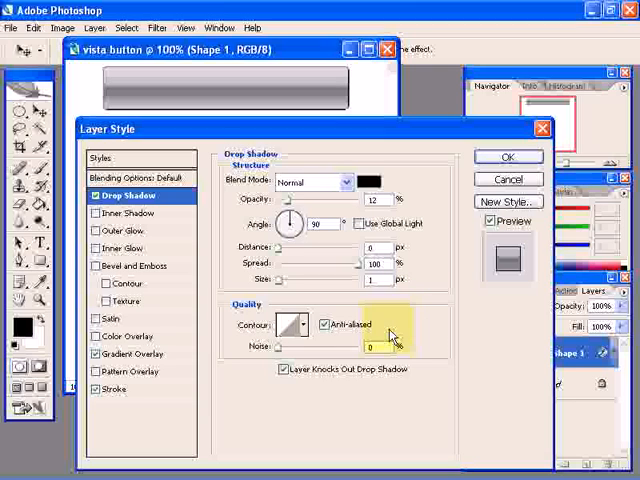
mouse_move(334, 394)
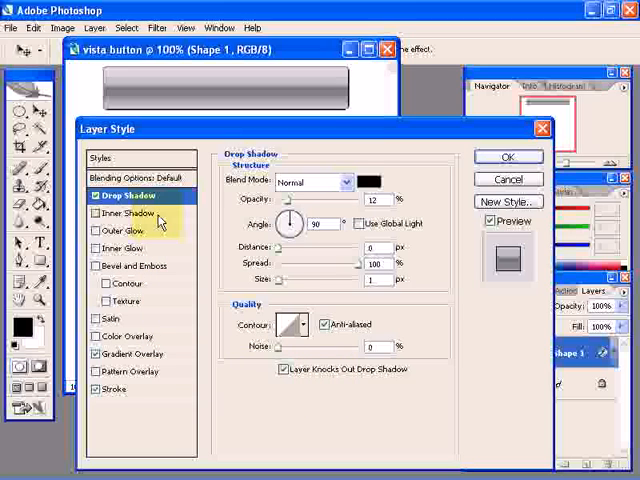
Enable Inner Shadow at a -90° angle with low distance, choke and size.
click(124, 212)
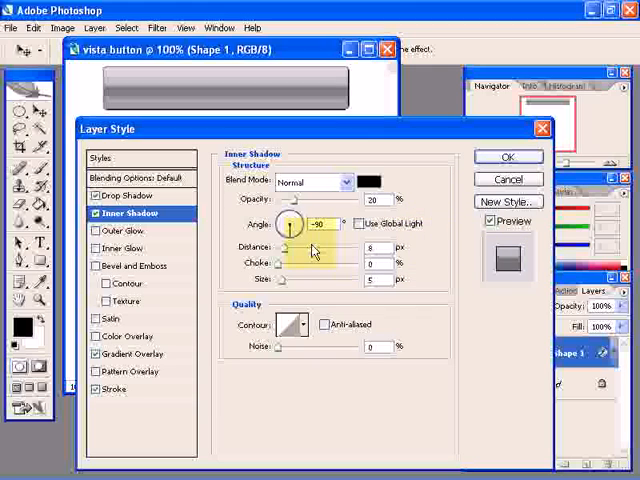
mouse_move(320, 240)
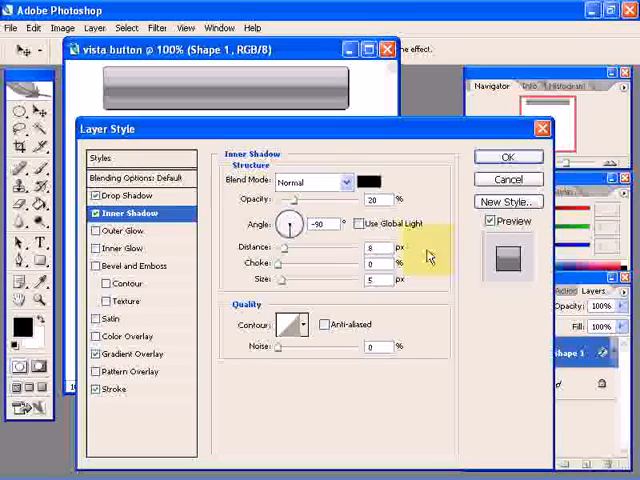
mouse_move(430, 264)
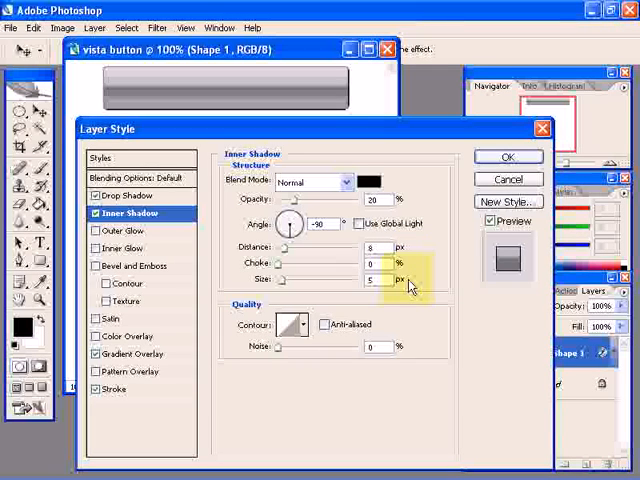
mouse_move(452, 396)
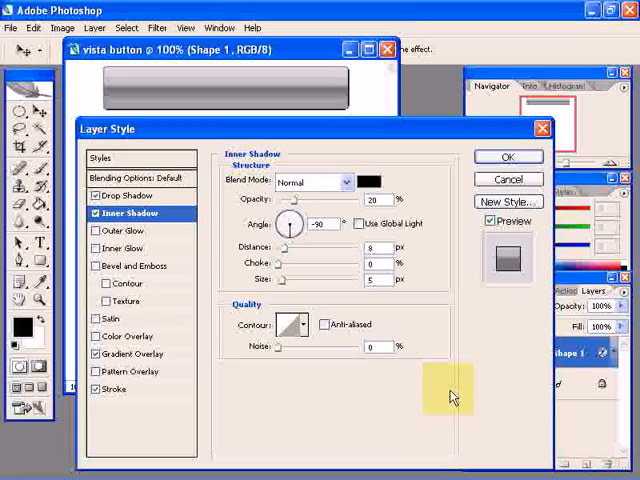
mouse_move(290, 394)
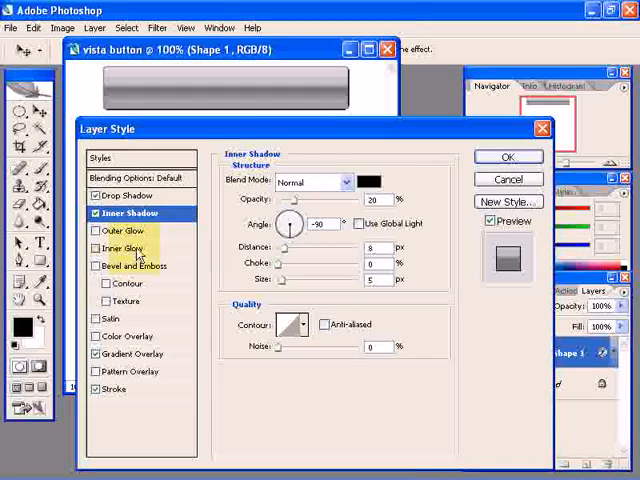
Enable Inner Glow at 30% opacity with 100% choke and a small size.
click(110, 248)
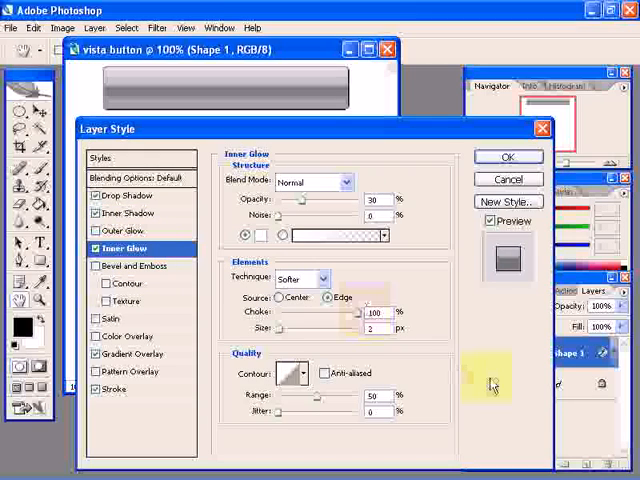
mouse_move(456, 308)
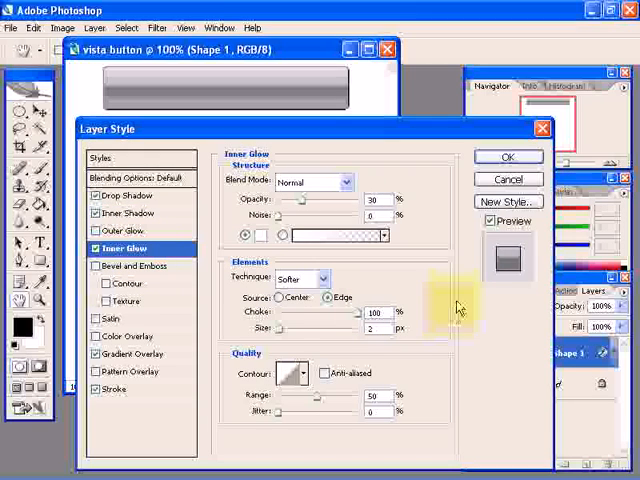
mouse_move(420, 208)
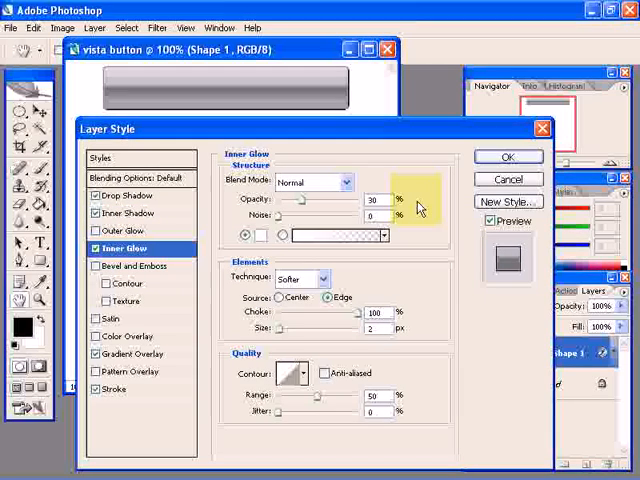
mouse_move(452, 332)
text(3)
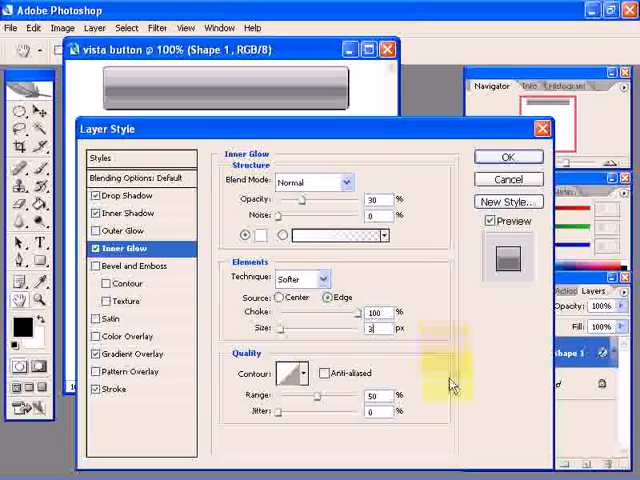
mouse_move(316, 424)
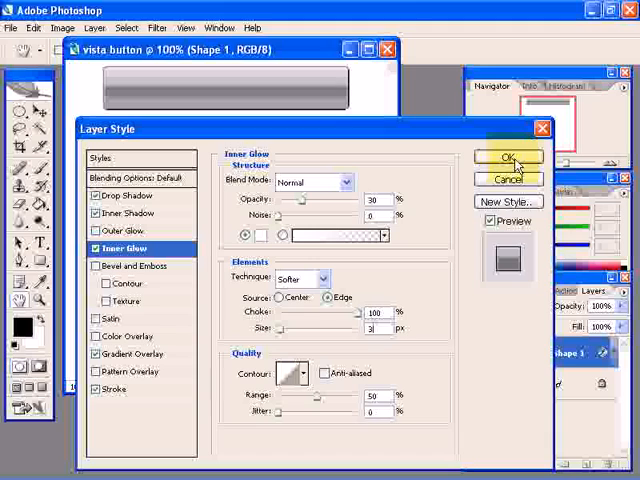
Apply the layer style and duplicate Shape 1 as Shape 1 copy placed below the original.
click(508, 158)
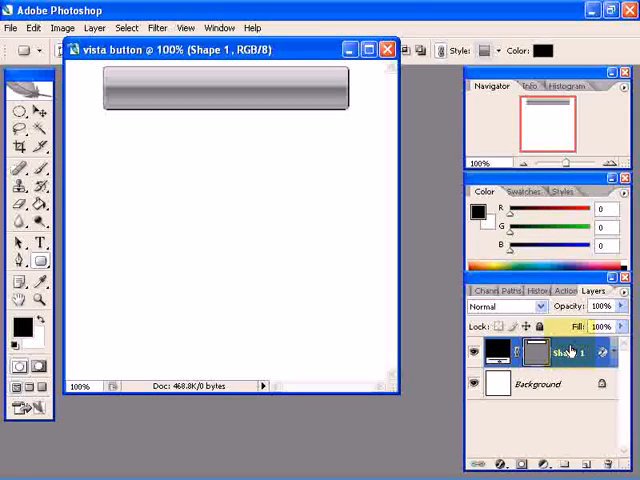
right_click(570, 350)
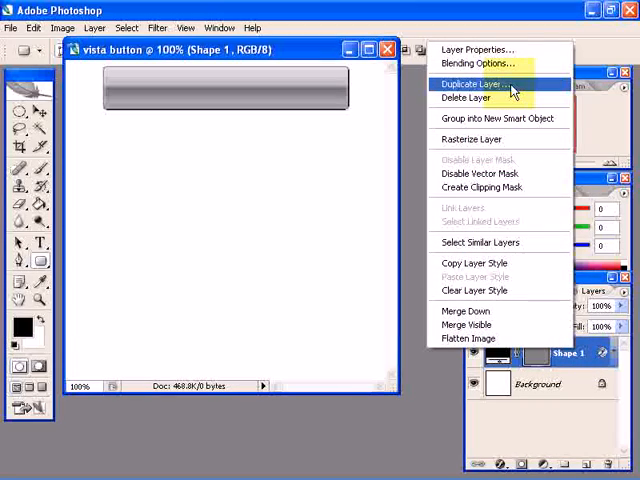
click(476, 84)
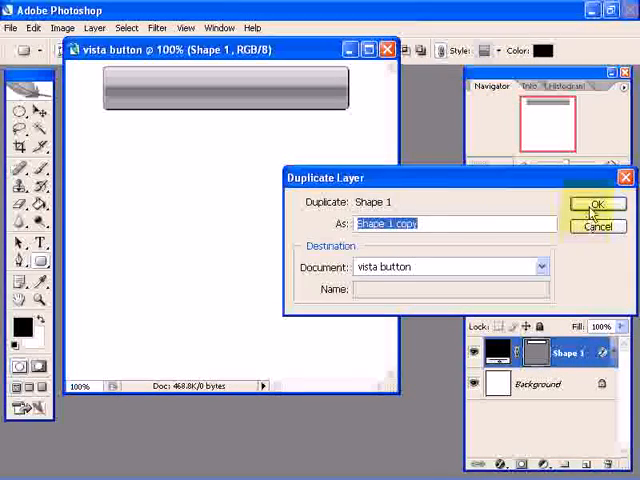
click(596, 204)
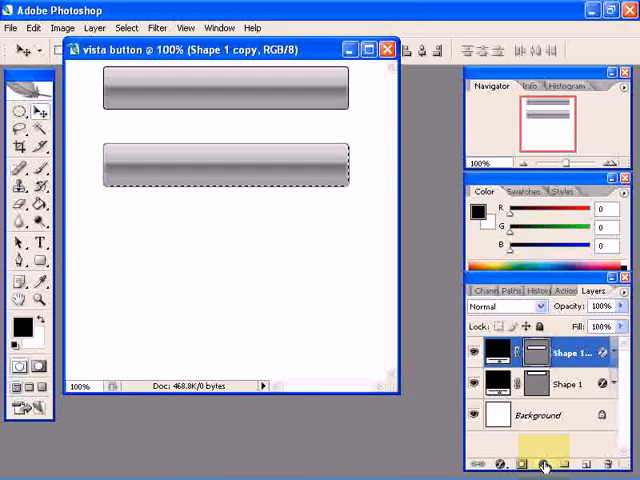
mouse_move(544, 464)
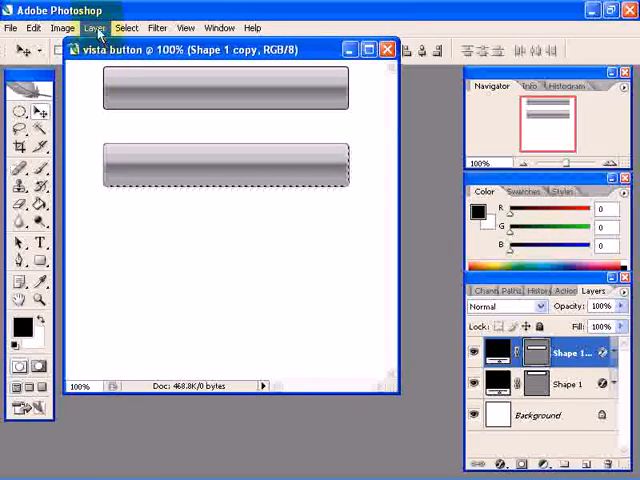
Start a new Hue/Saturation adjustment layer from the Layer menu.
click(96, 28)
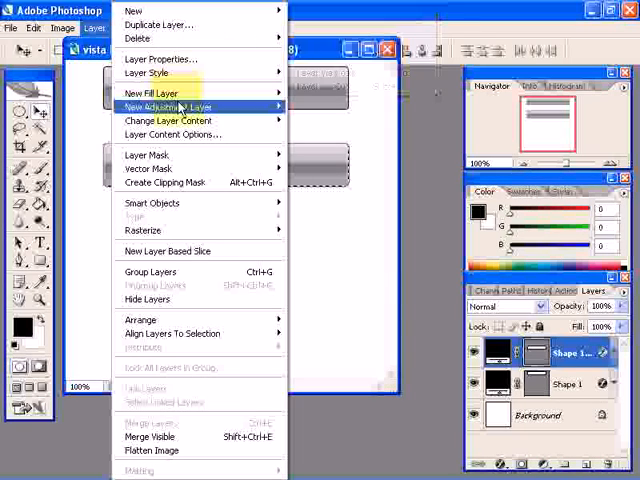
mouse_move(164, 108)
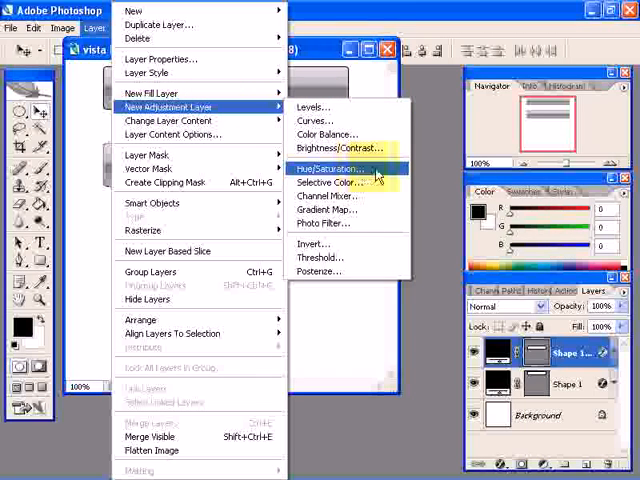
click(330, 166)
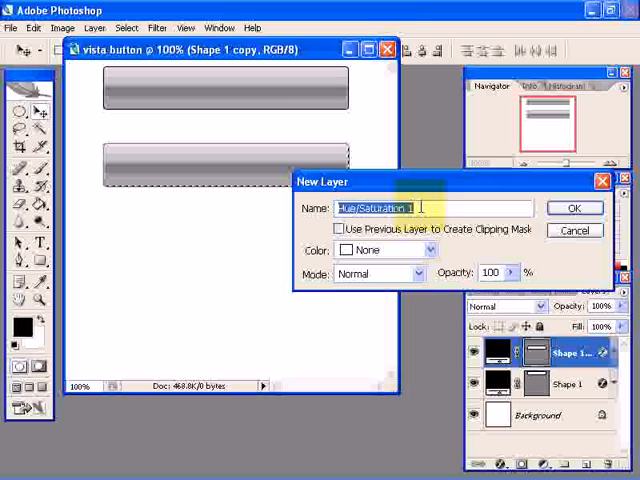
Confirm the layer, enable Colorize with Hue about 198 and Lightness -5, tinting the lower button blue.
click(572, 208)
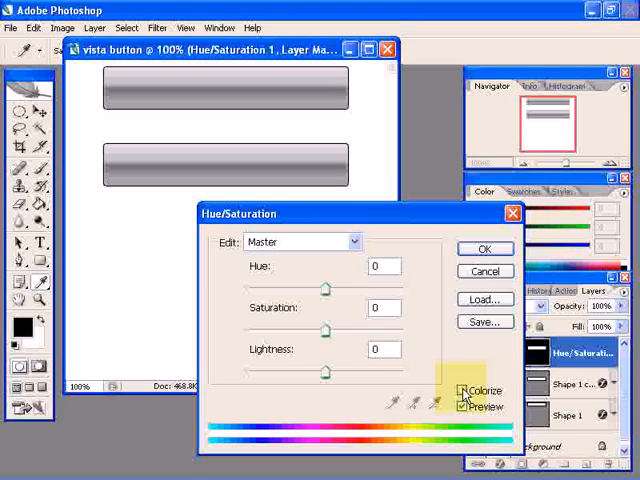
click(464, 390)
text(39)
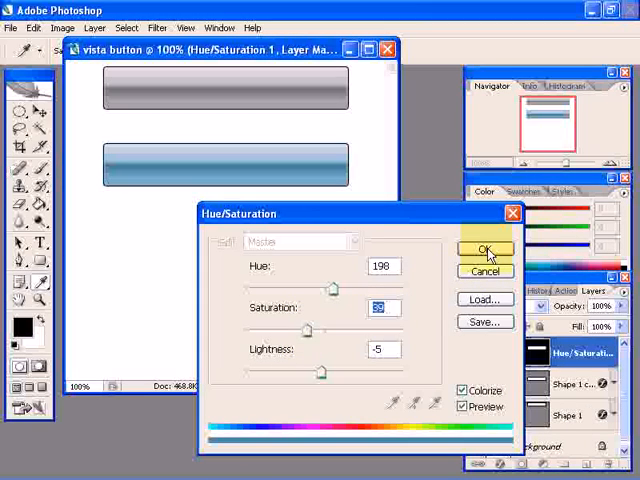
click(484, 250)
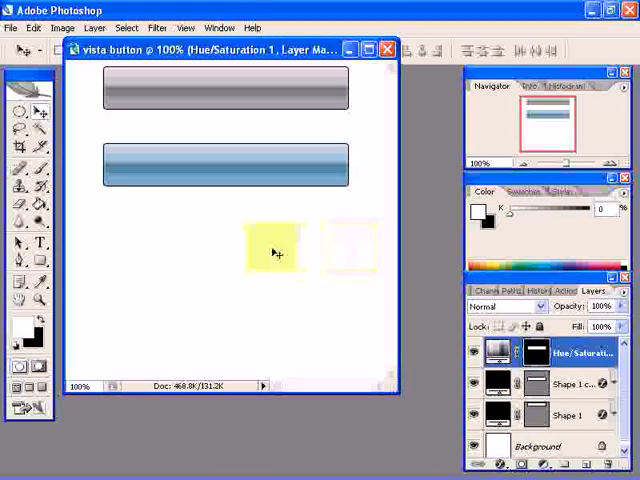